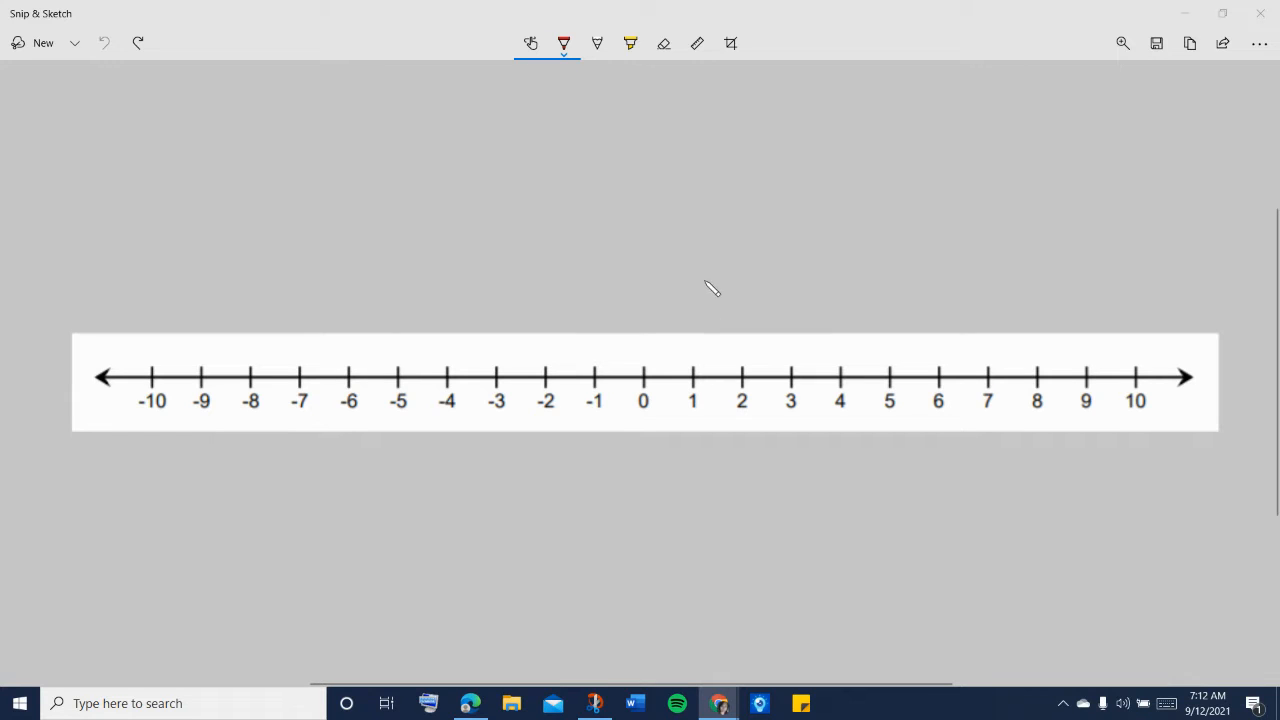
mouse_move(730, 272)
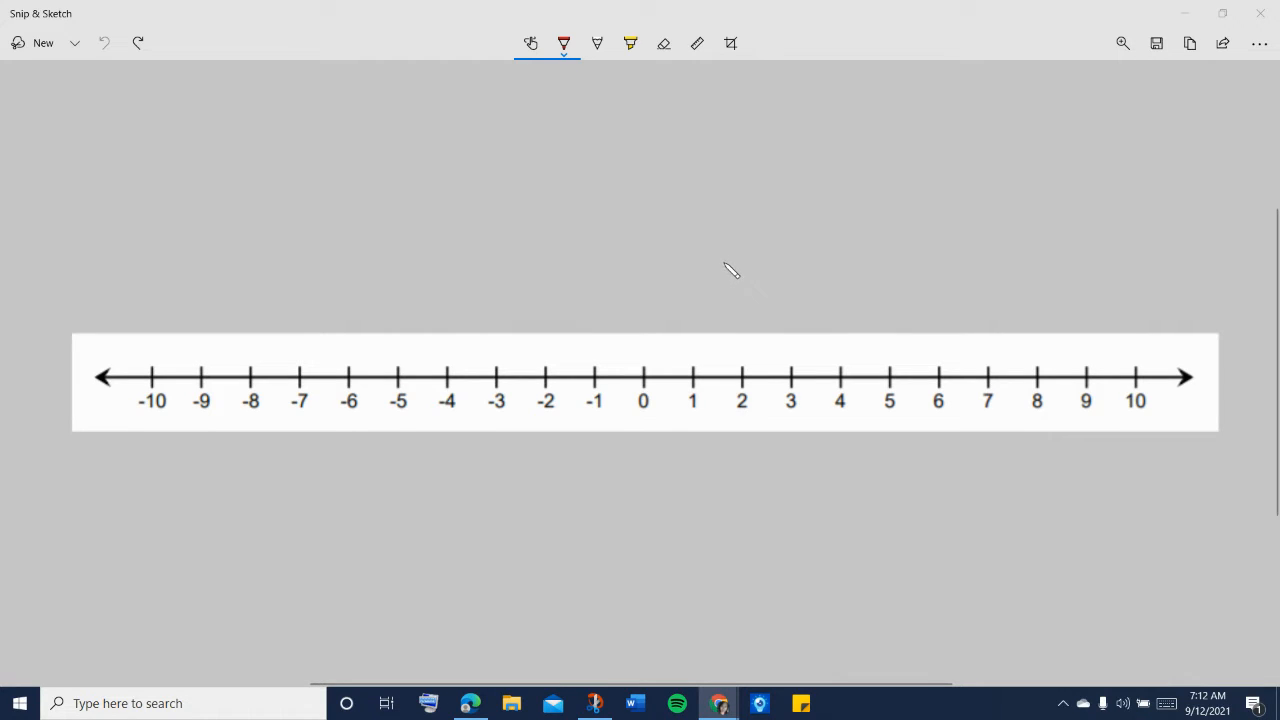
mouse_move(210, 187)
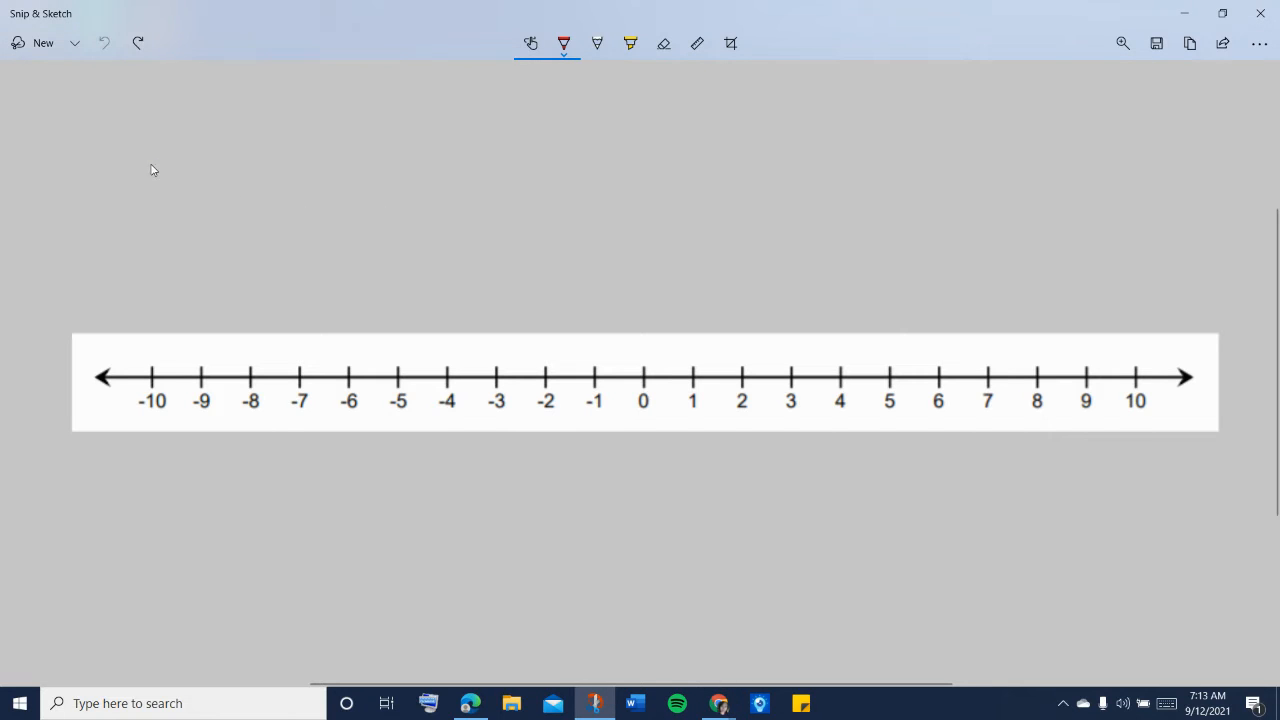
- Handwrite "-2 +5 =" in red with a blank answer line above the number line
left_click_drag(150, 165, 240, 145)
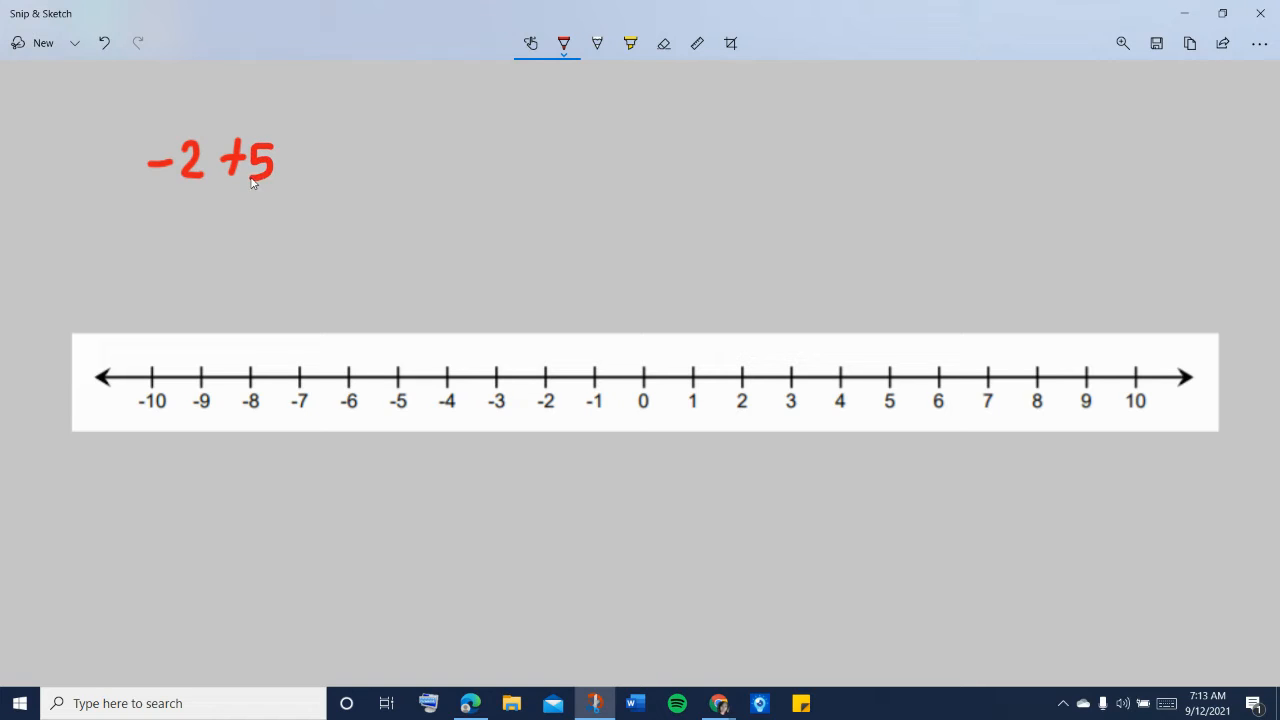
left_click_drag(290, 168, 310, 168)
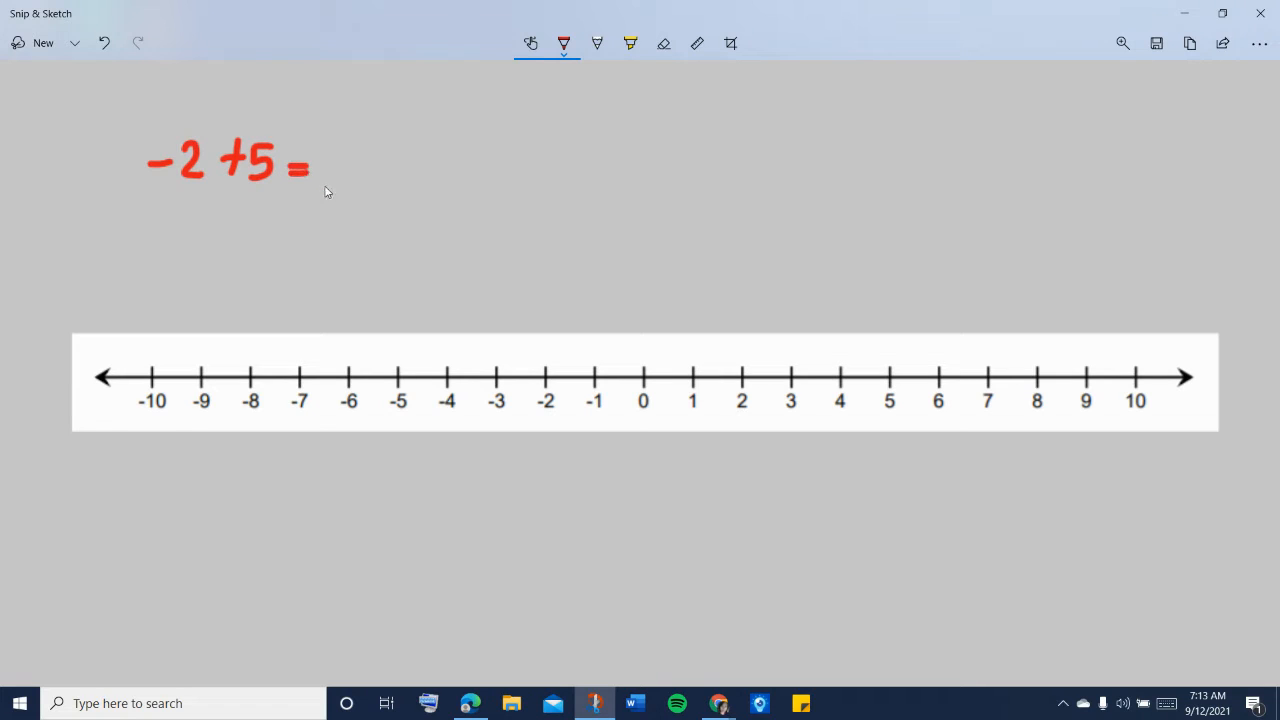
left_click_drag(325, 182, 420, 180)
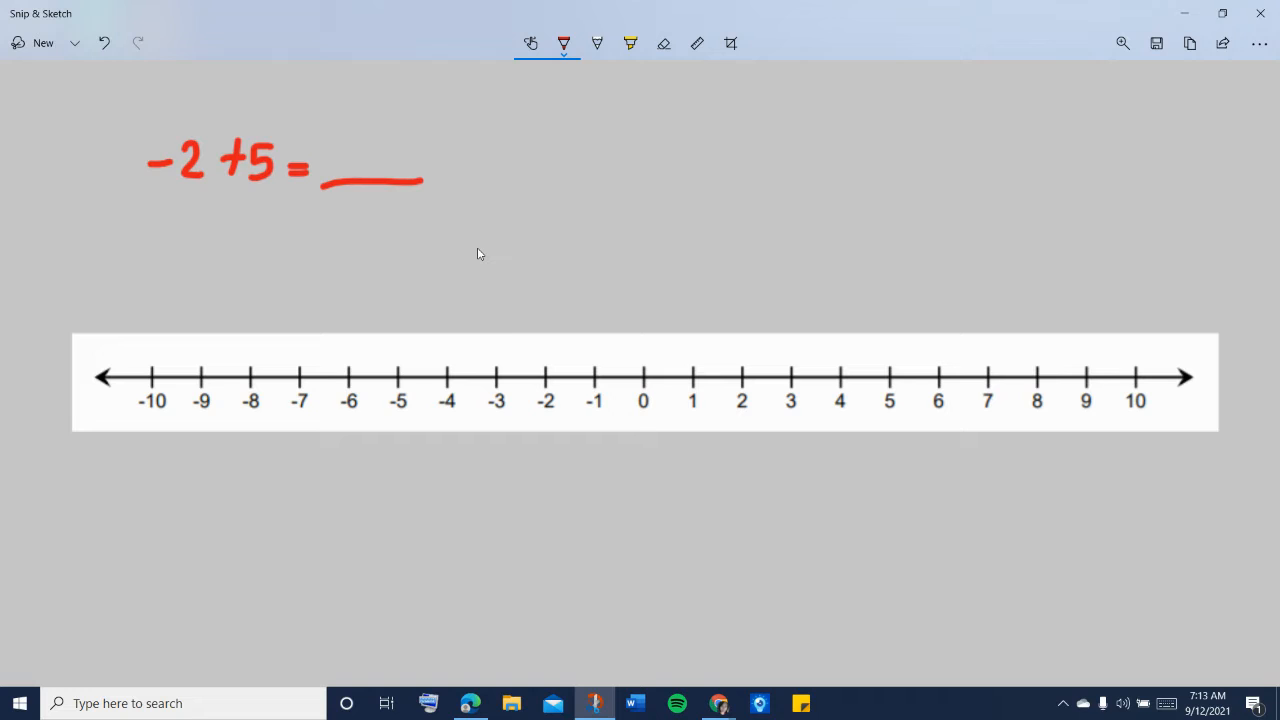
mouse_move(491, 251)
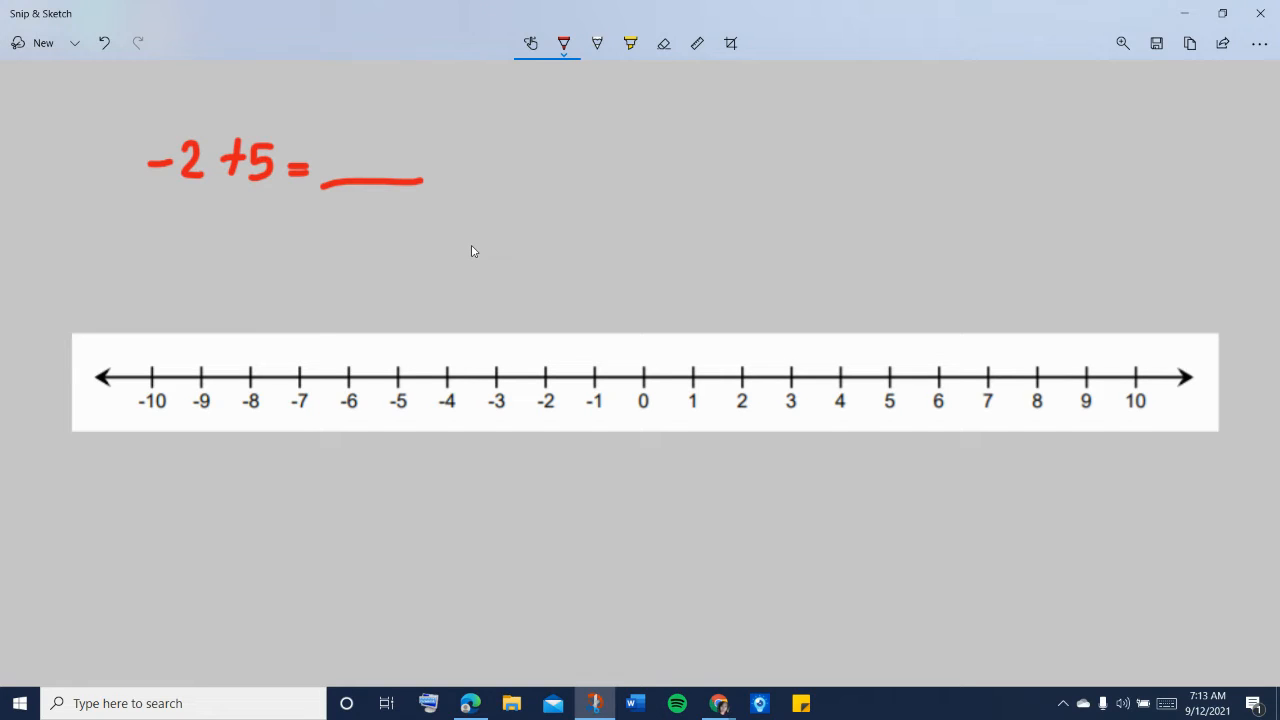
mouse_move(409, 248)
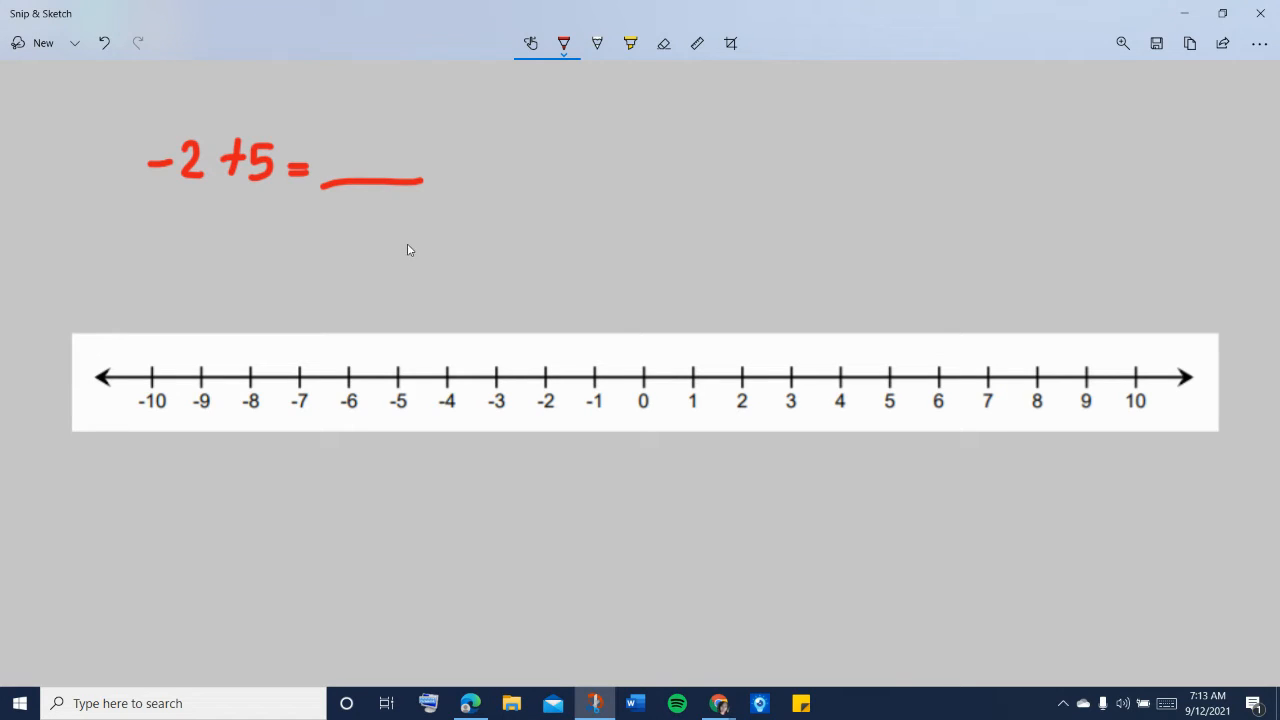
mouse_move(253, 198)
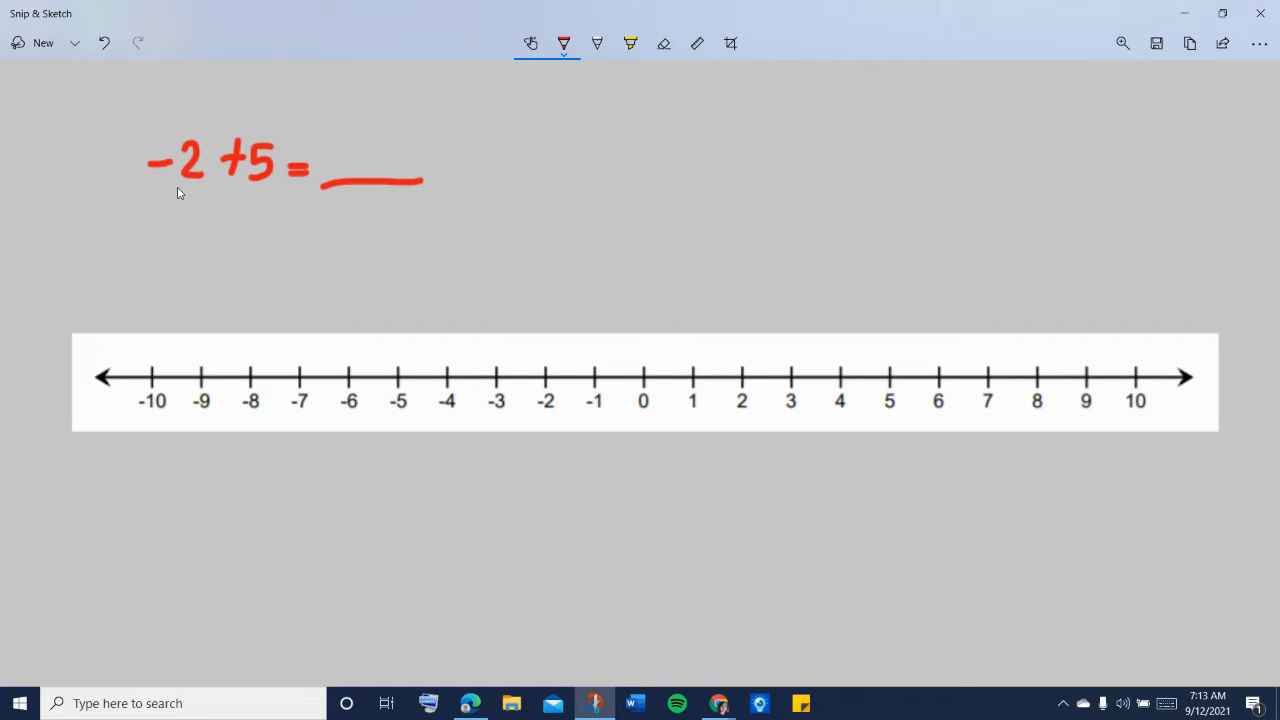
- Mark -2 in red and draw the first hop arcs toward 0
left_click(542, 347)
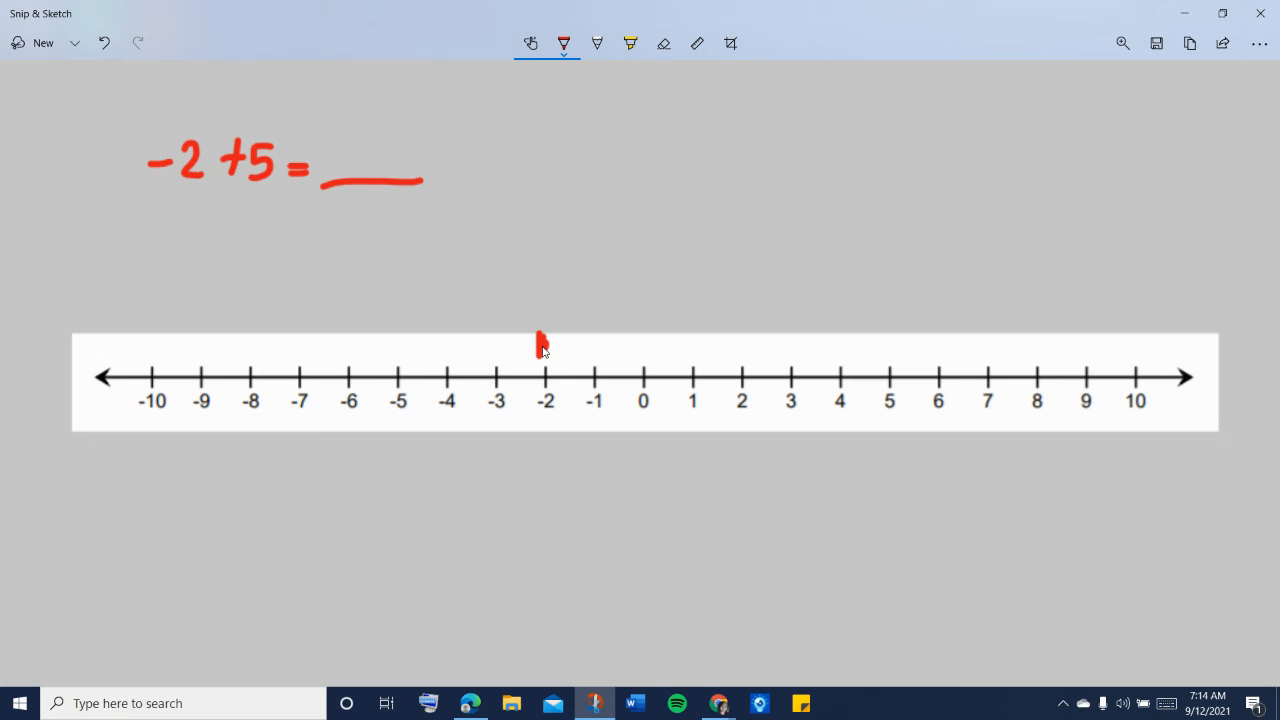
left_click_drag(545, 345, 640, 350)
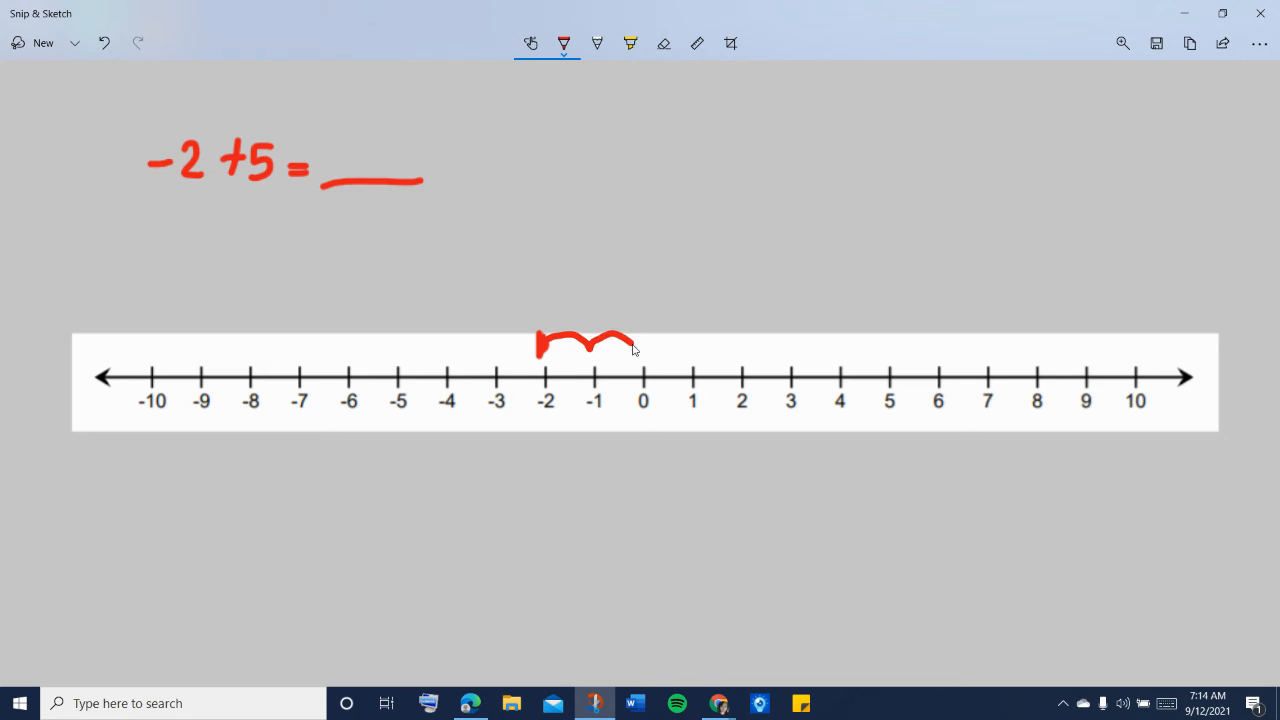
- Finish the red hops with an arrow at 3, circle 3, and write 3 on the blank
left_click_drag(630, 350, 785, 350)
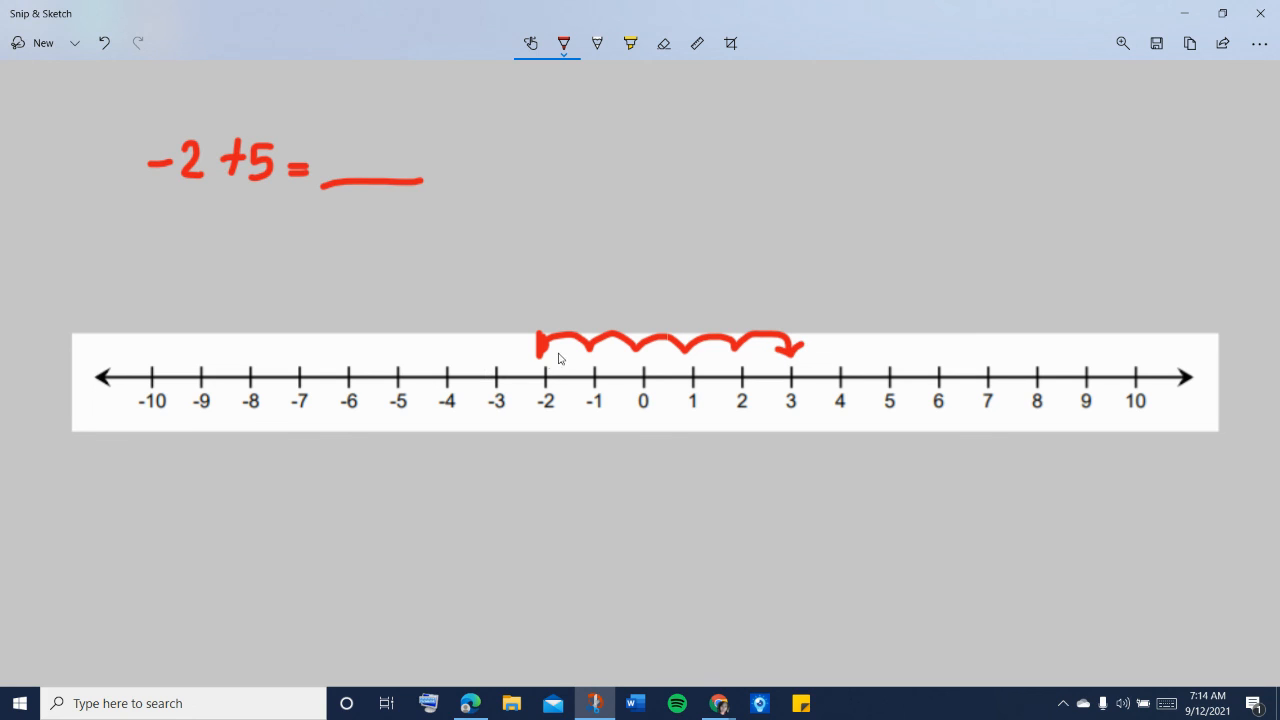
mouse_move(798, 354)
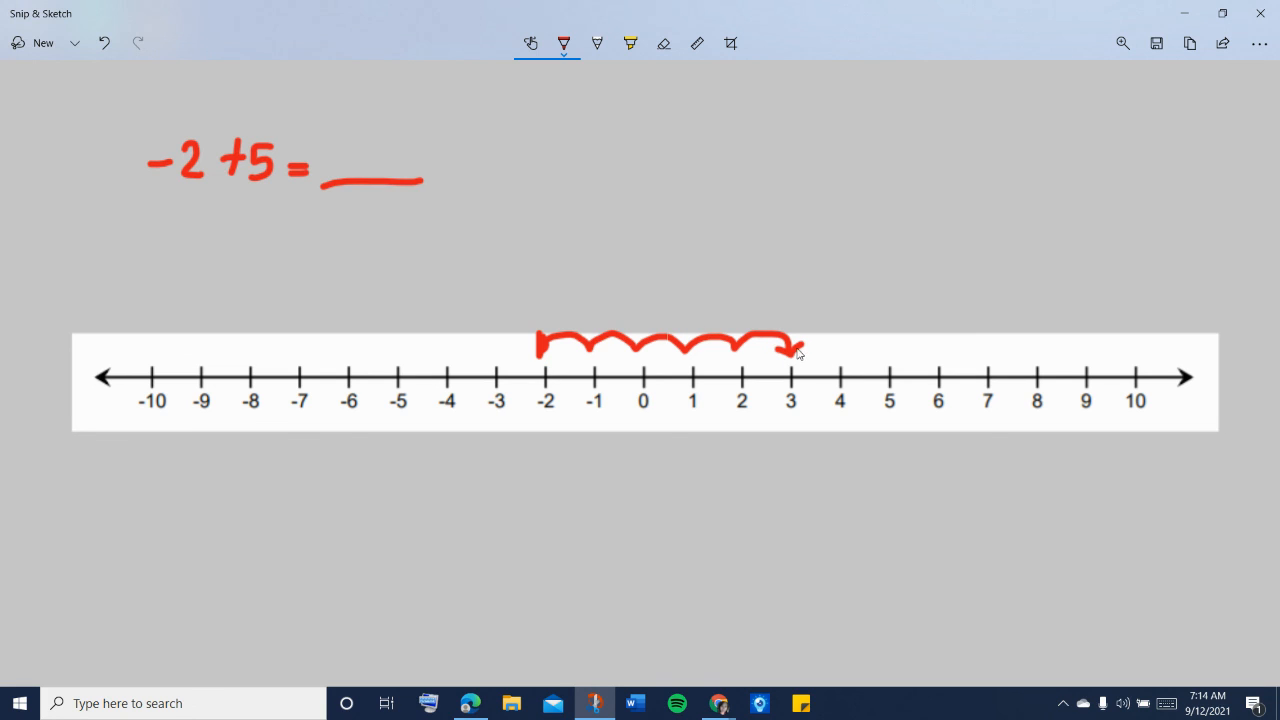
left_click_drag(800, 385, 790, 410)
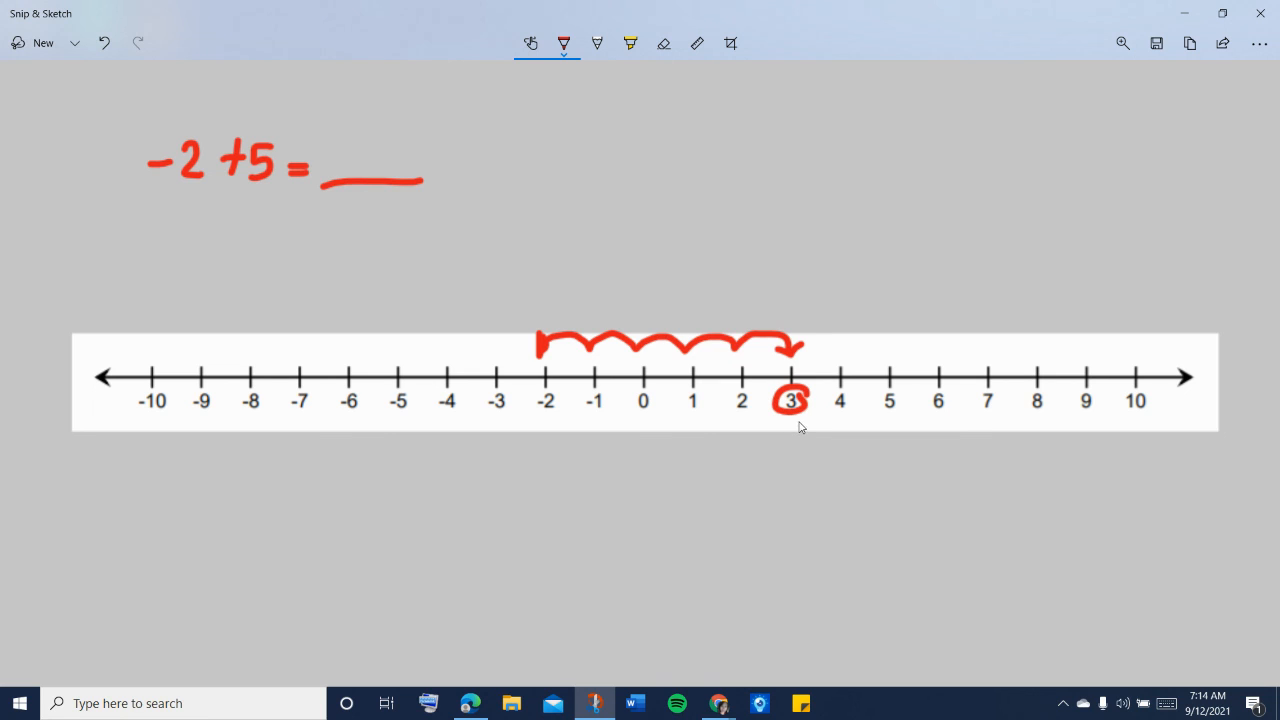
mouse_move(218, 206)
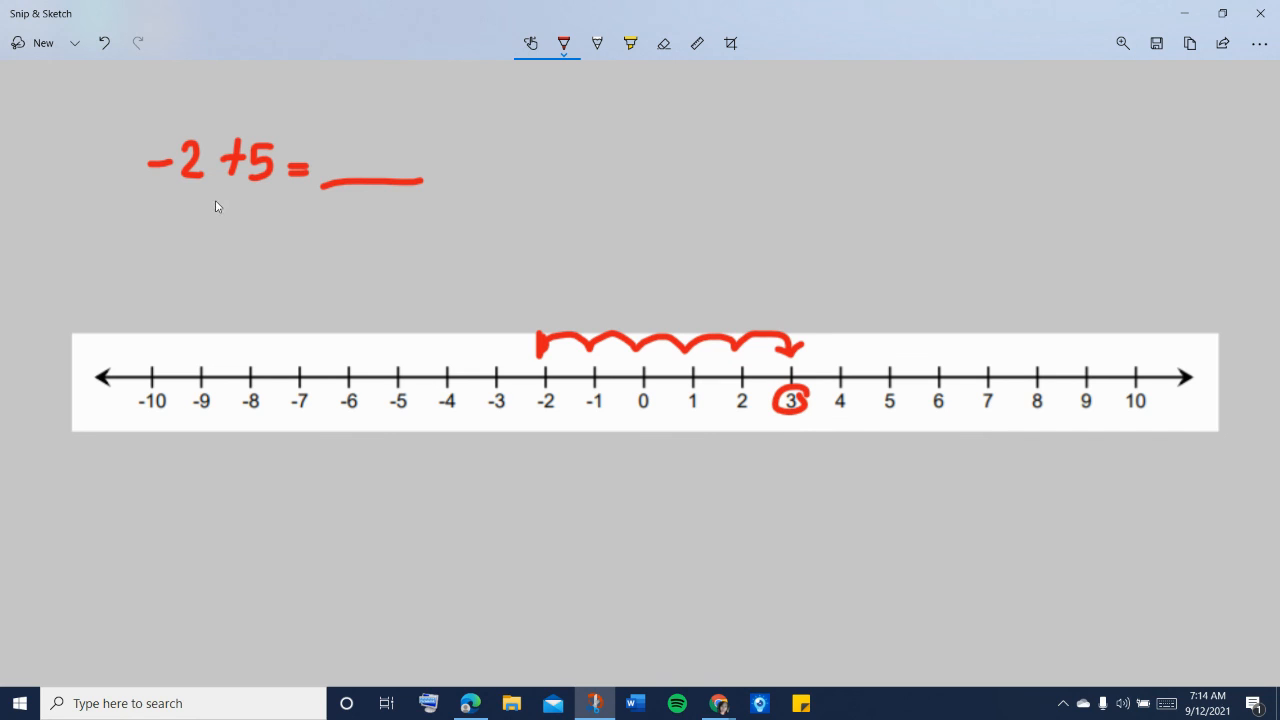
mouse_move(349, 143)
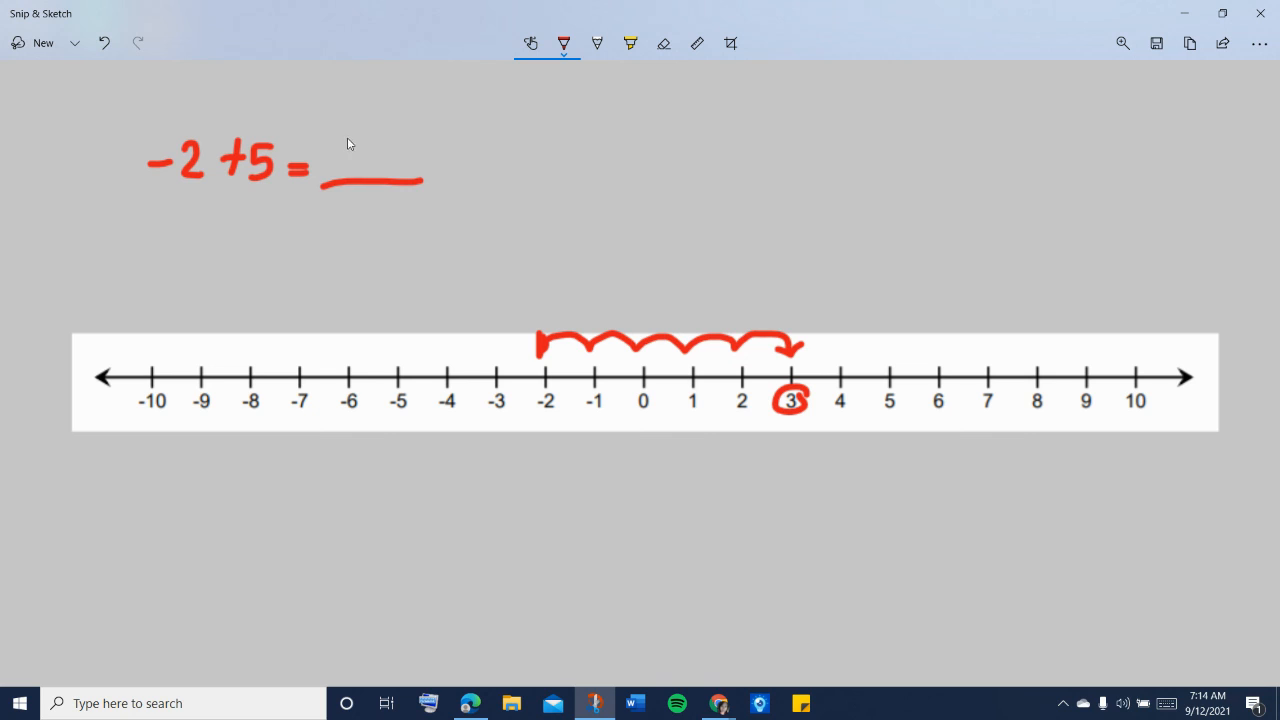
left_click_drag(345, 130, 370, 165)
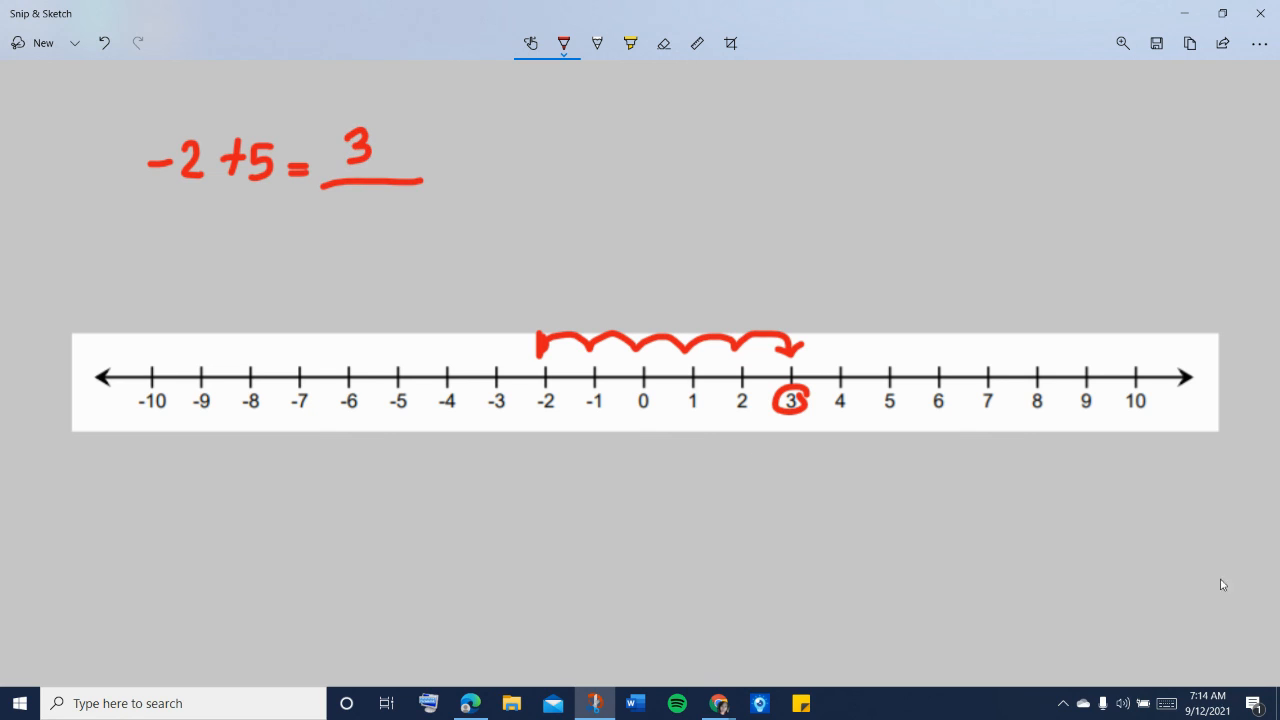